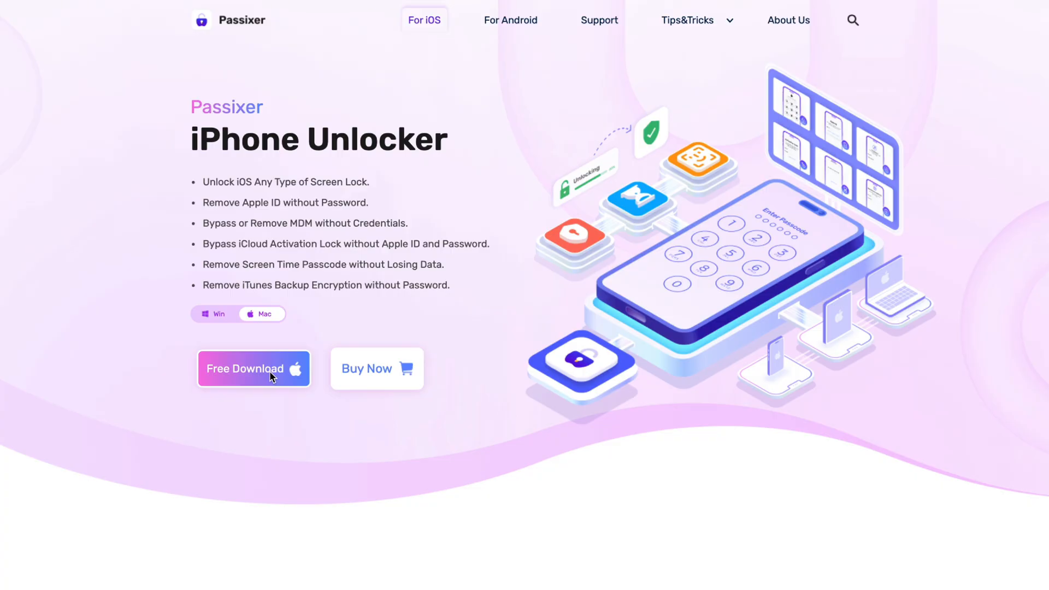
Step: Start the free Mac download of Passixer iPhone Unlocker and allow downloads from passixer.com
left_click(253, 368)
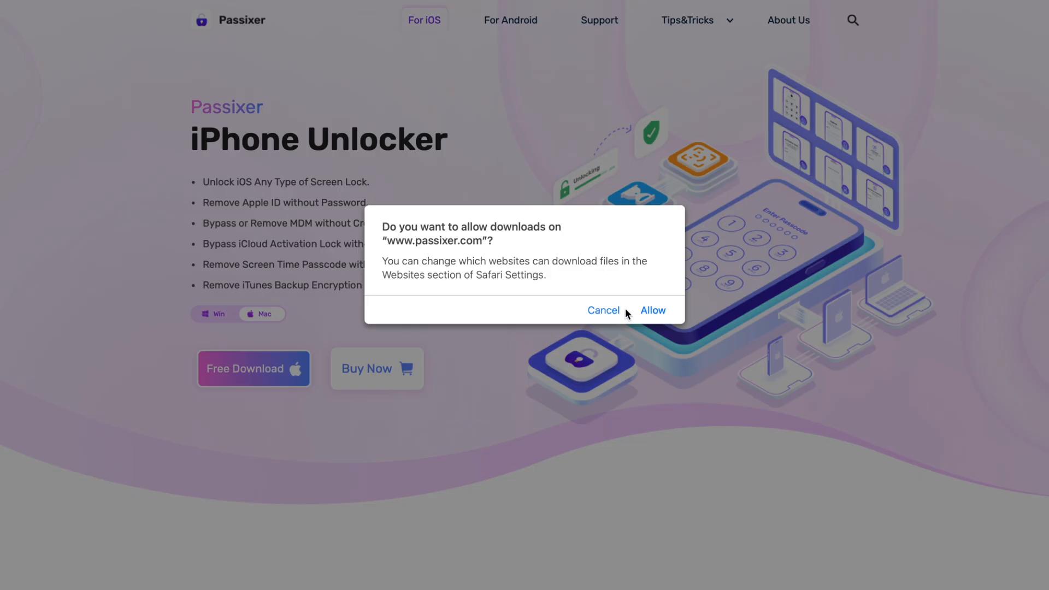
left_click(652, 311)
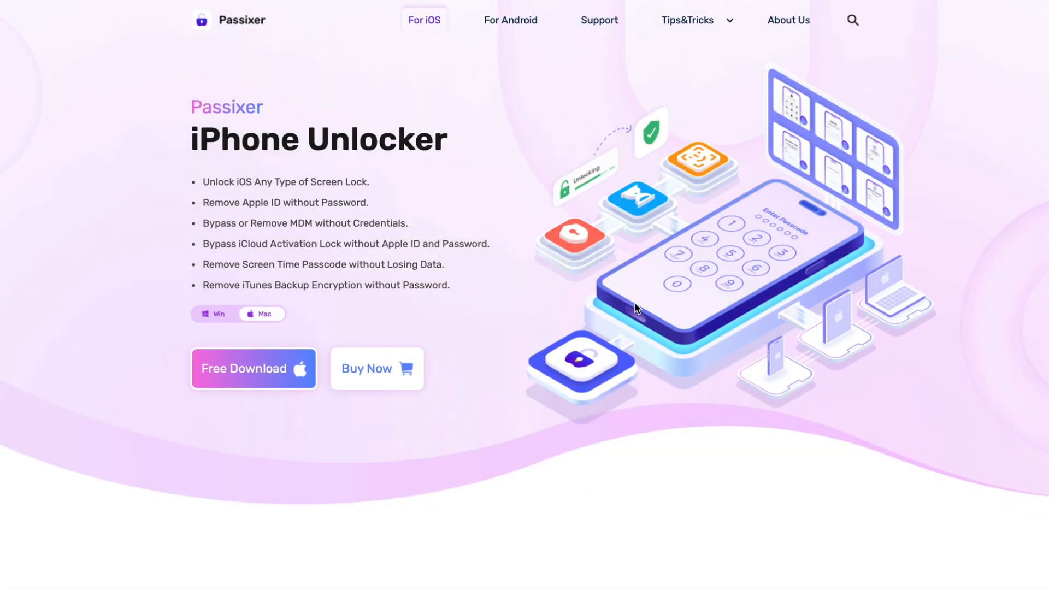
mouse_move(616, 316)
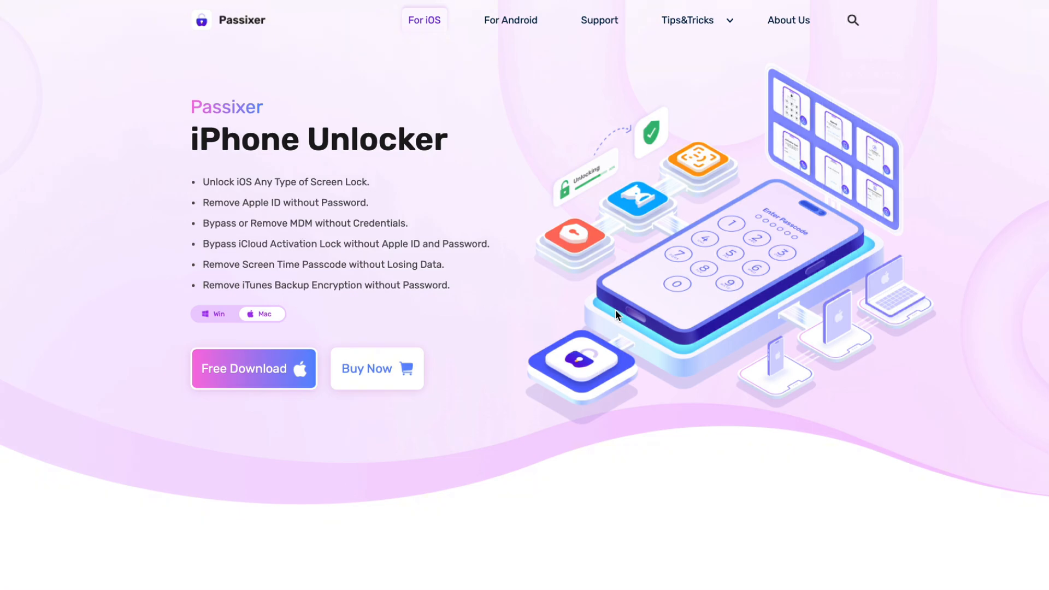
mouse_move(618, 320)
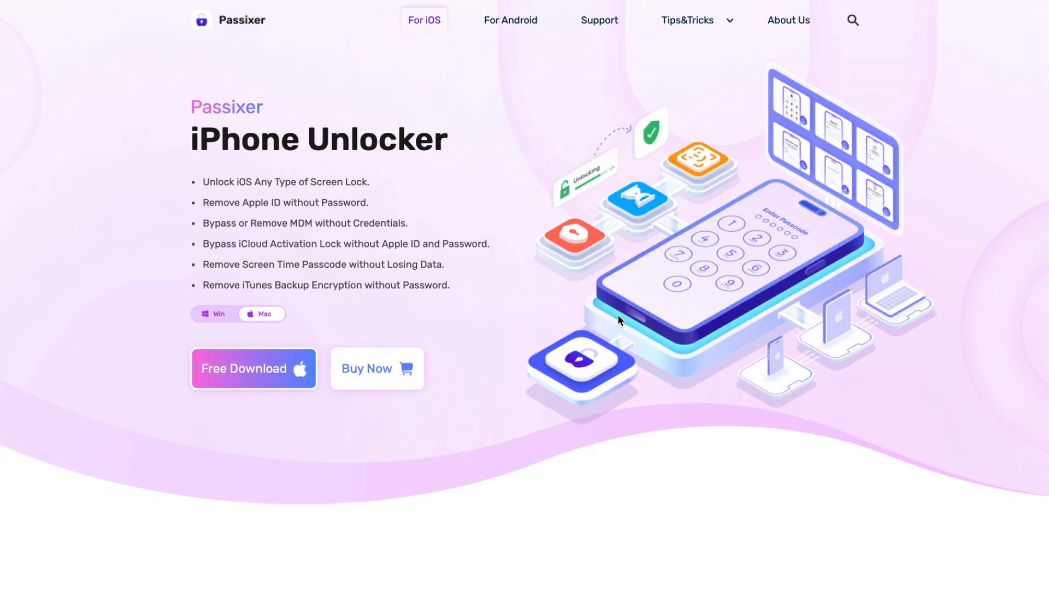
scroll("down", 3)
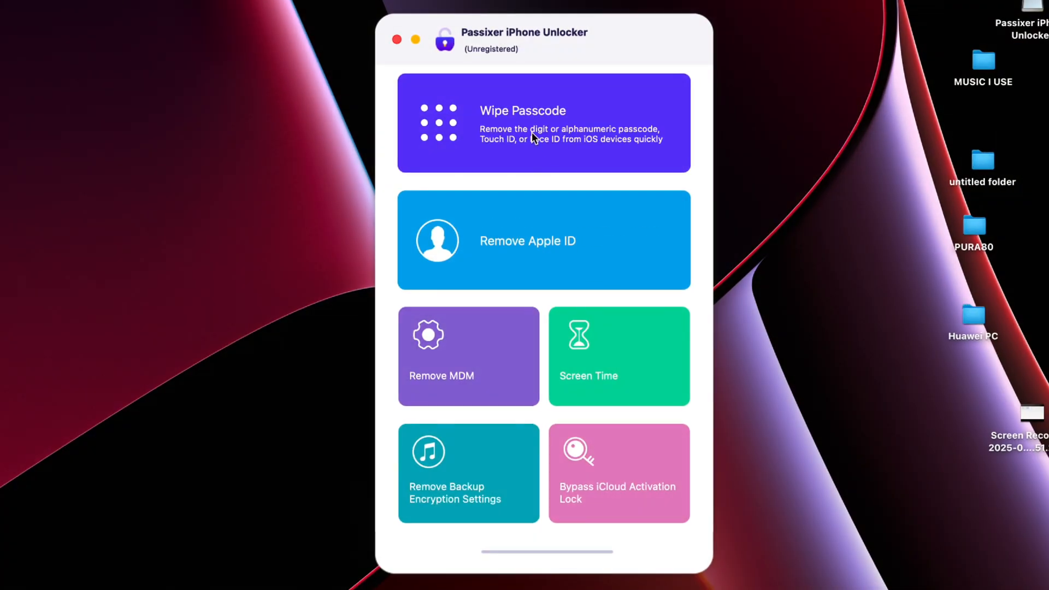
mouse_move(577, 346)
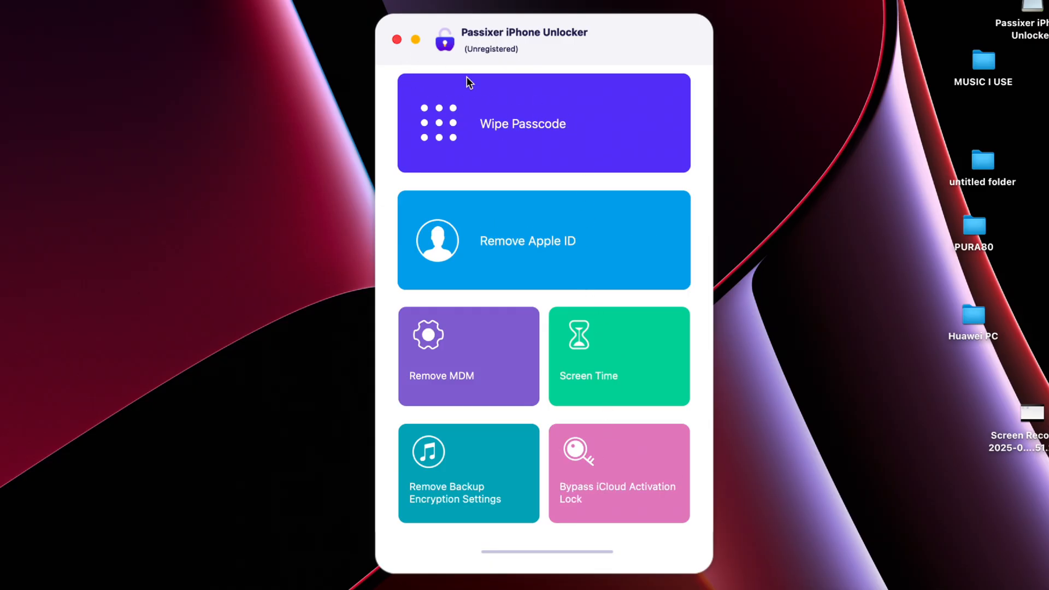
mouse_move(514, 458)
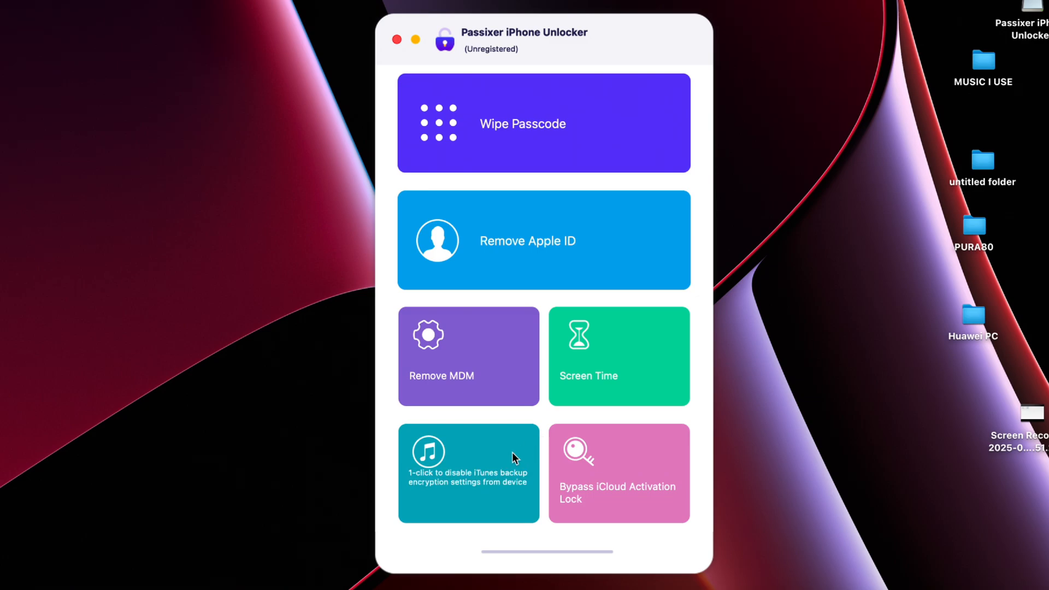
mouse_move(551, 177)
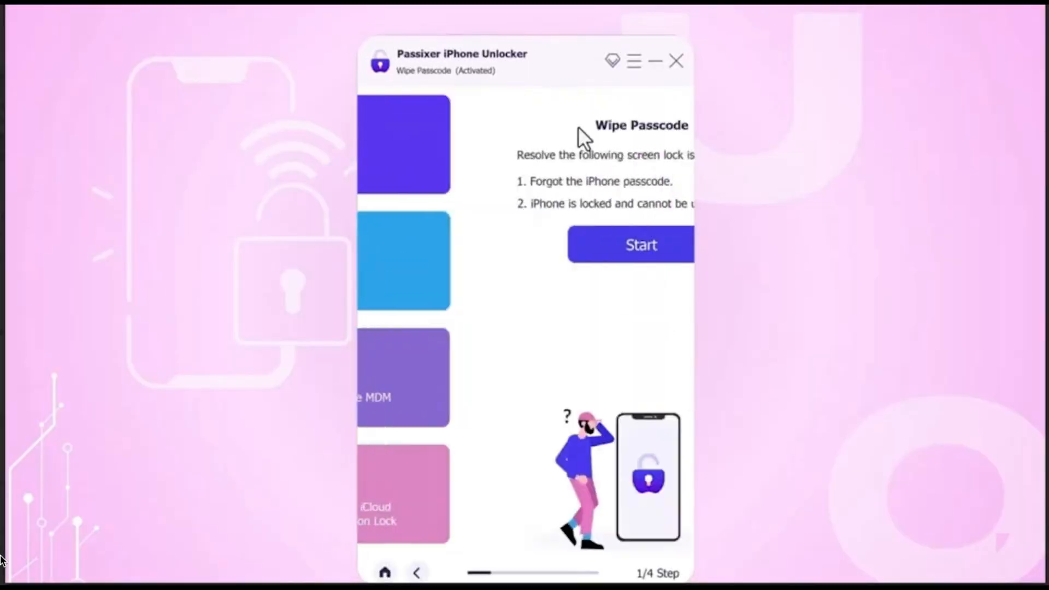
Step: Start Wipe Passcode and accept the detected iPhone 11 on iOS 17.4
left_click(639, 244)
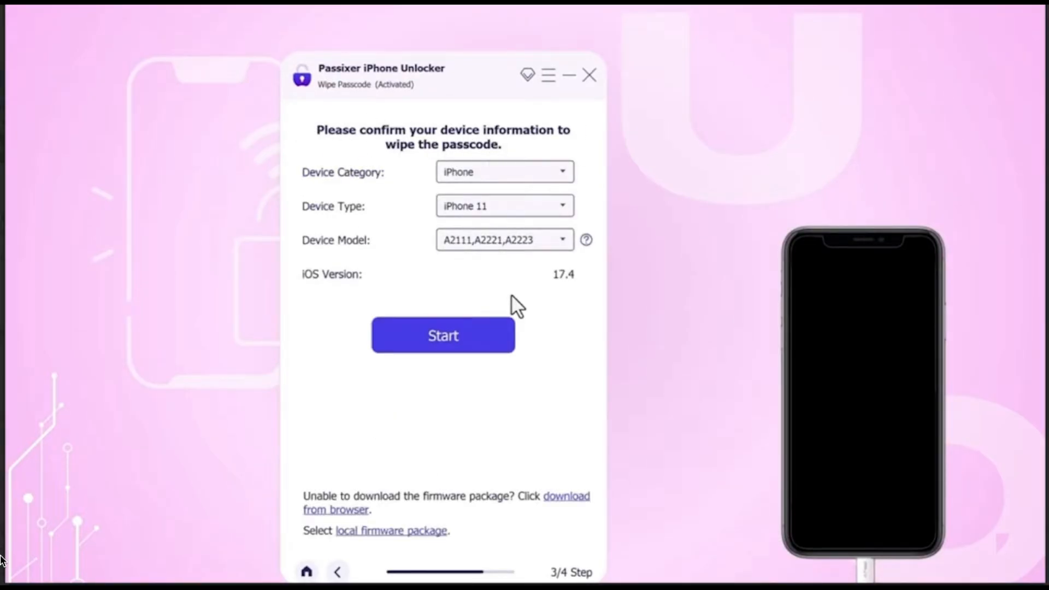
left_click(443, 335)
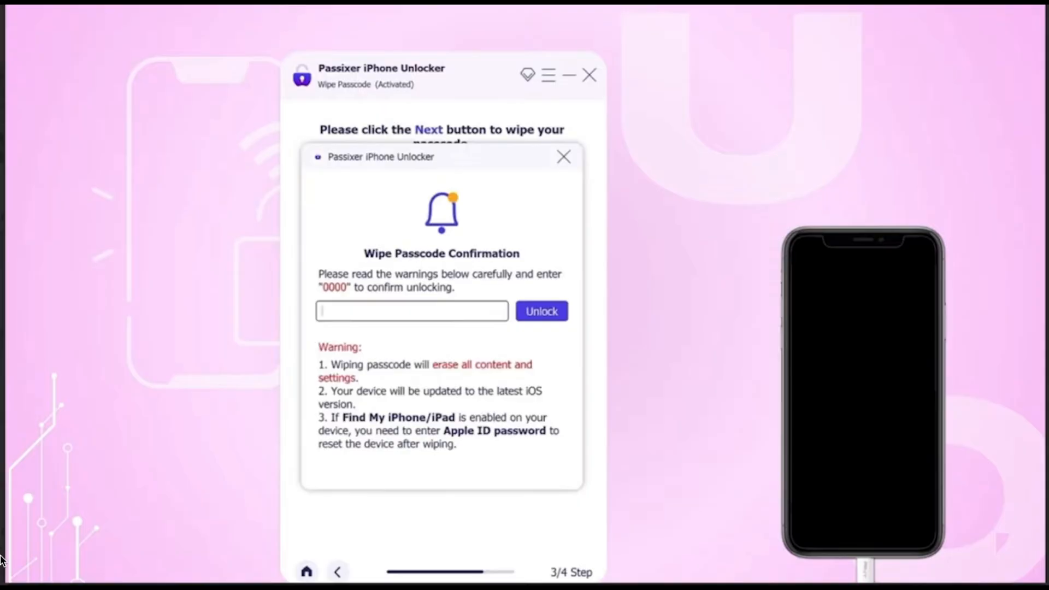
Step: Enter the 0000 confirmation code and unlock to wipe the iPhone's passcode
type("0000")
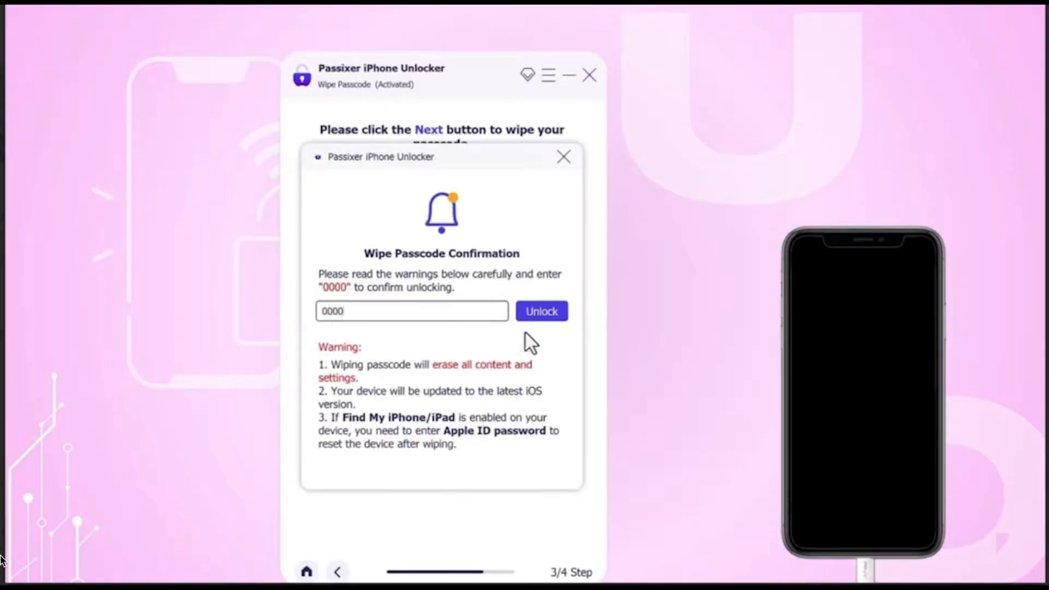
left_click(541, 310)
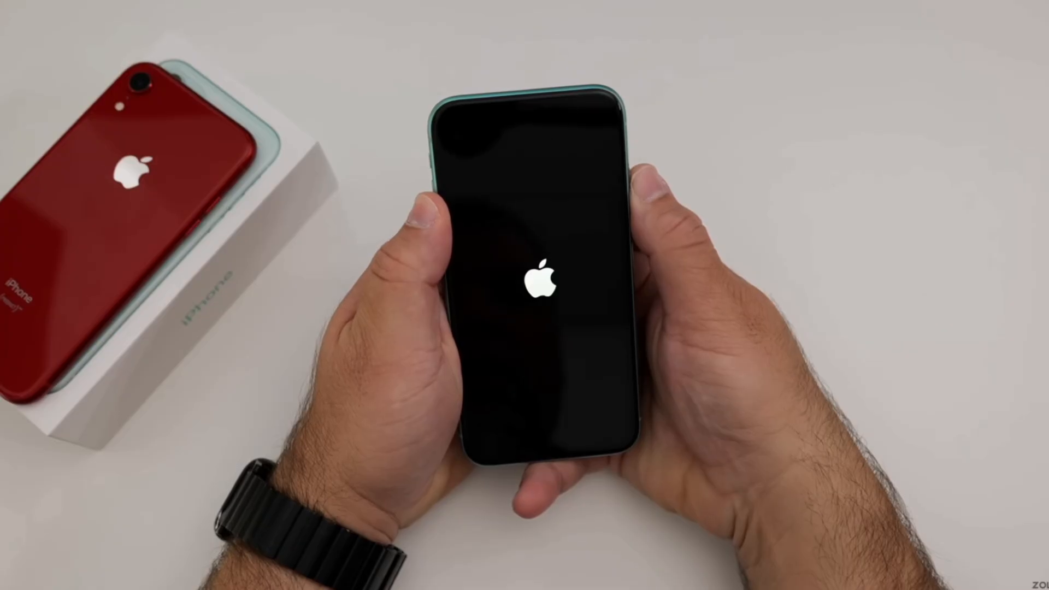
scroll("down", 3)
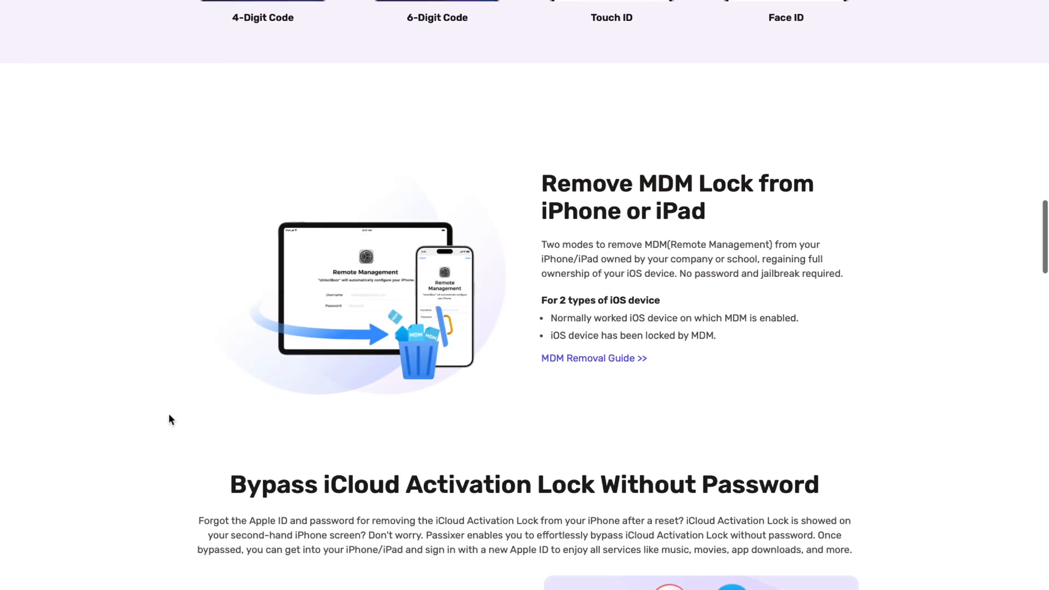
Step: Scroll the Passixer page down to the Remove MDM Lock and iCloud Activation Lock sections
scroll("down", 3)
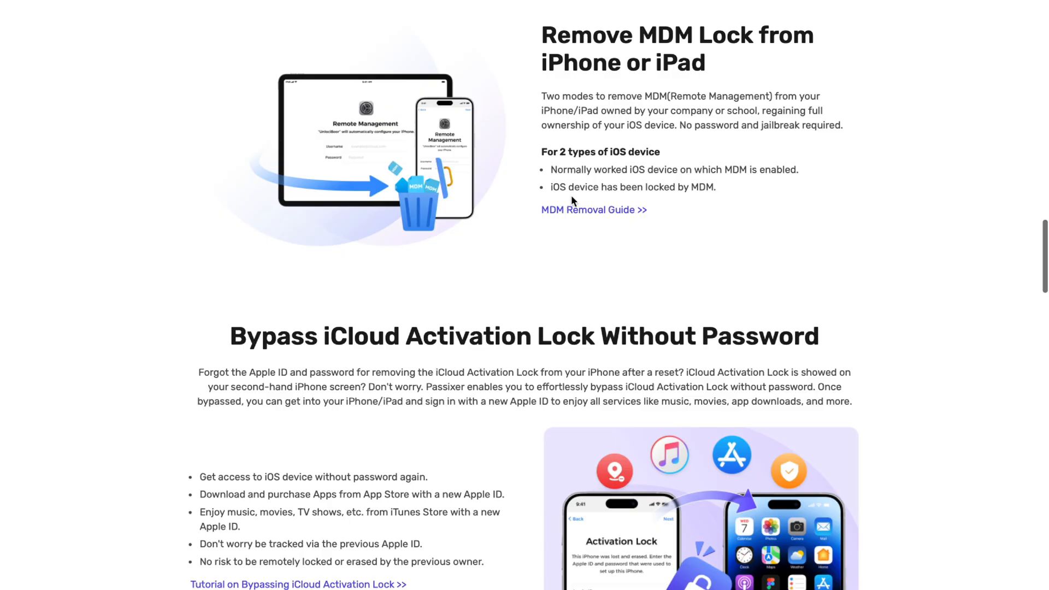
mouse_move(280, 369)
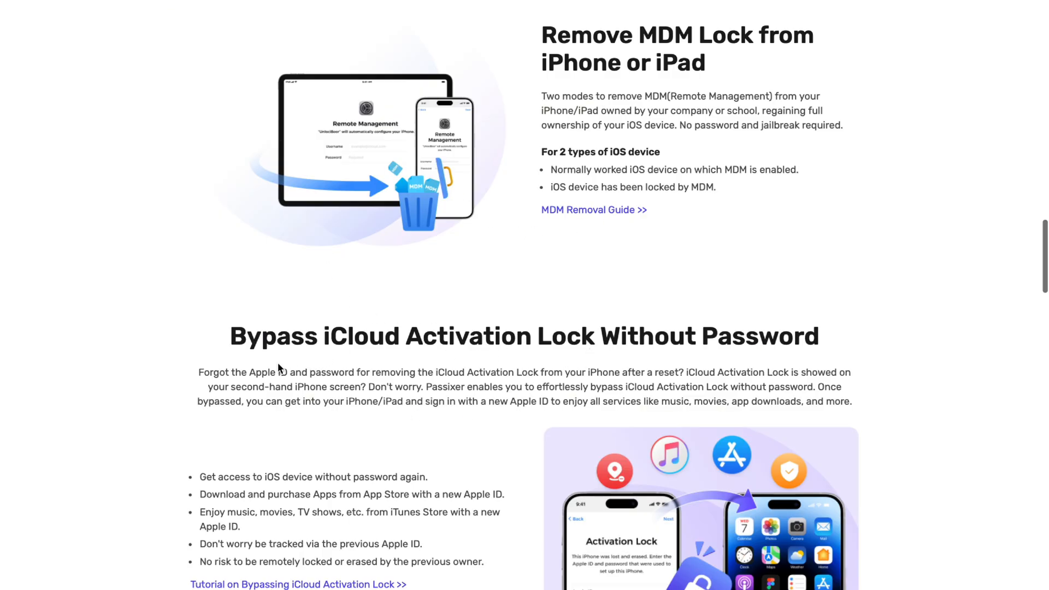
mouse_move(151, 282)
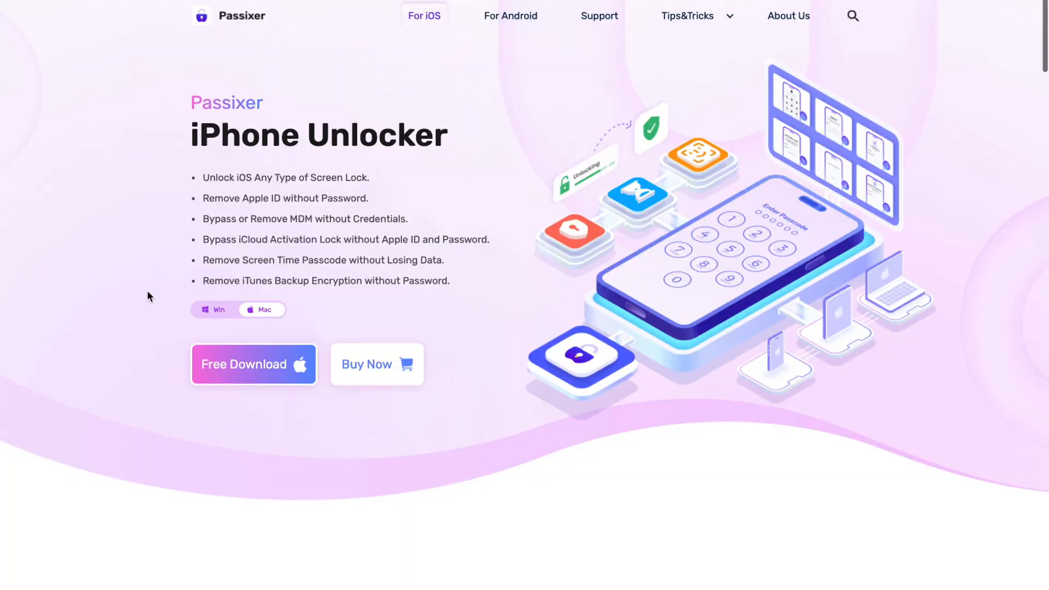
Step: Scroll through the remaining features and request the free Mac download again
scroll("down", 3)
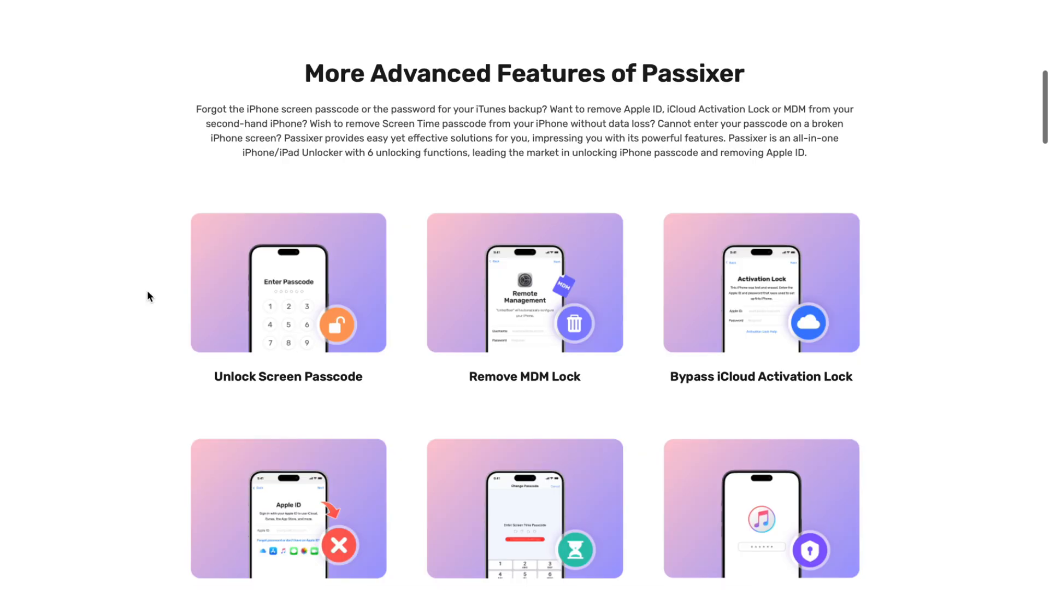
scroll("down", 3)
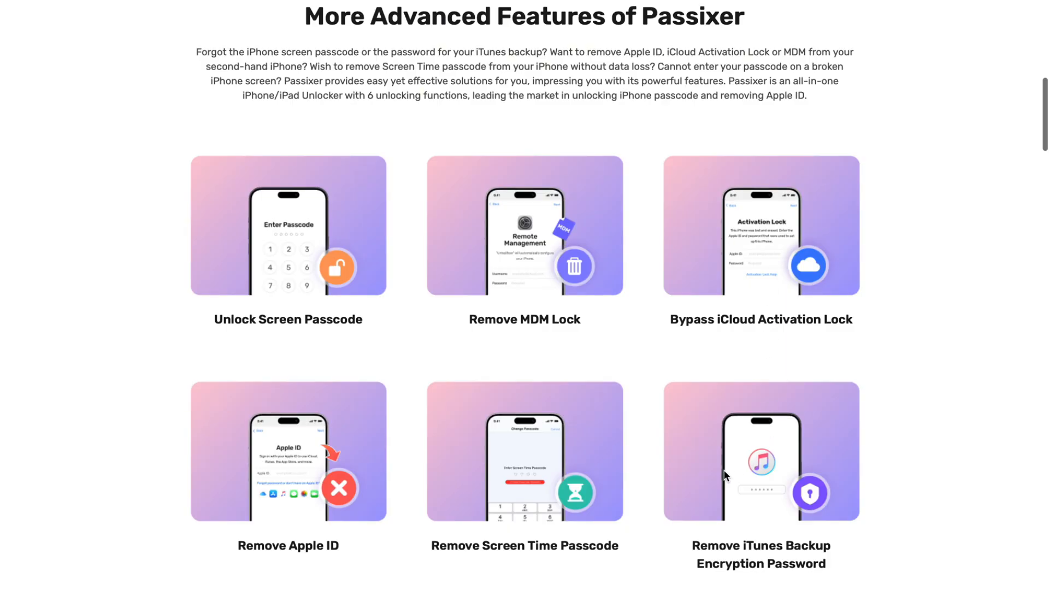
mouse_move(305, 496)
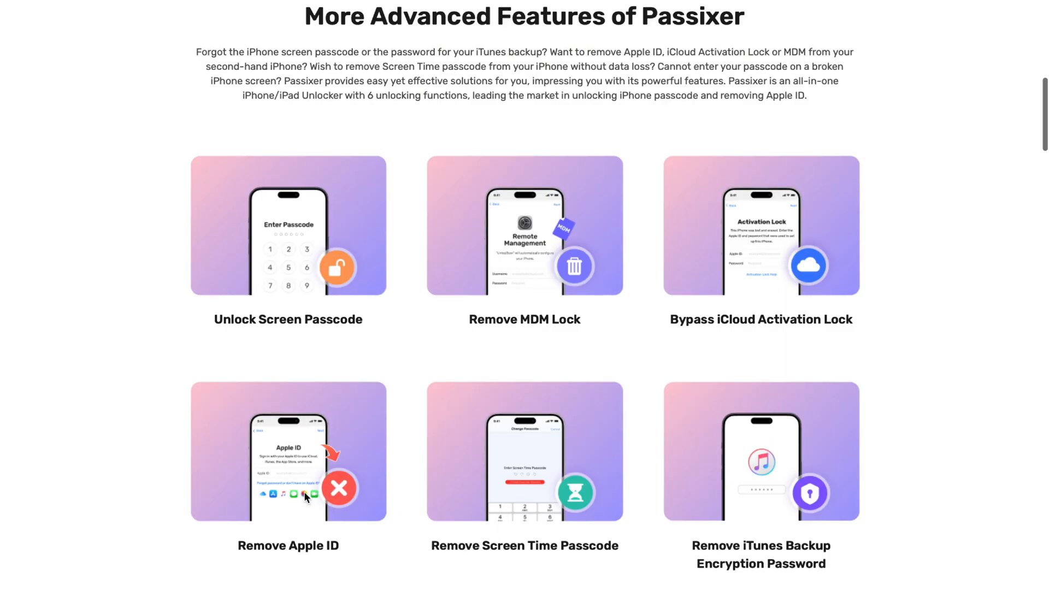
mouse_move(67, 425)
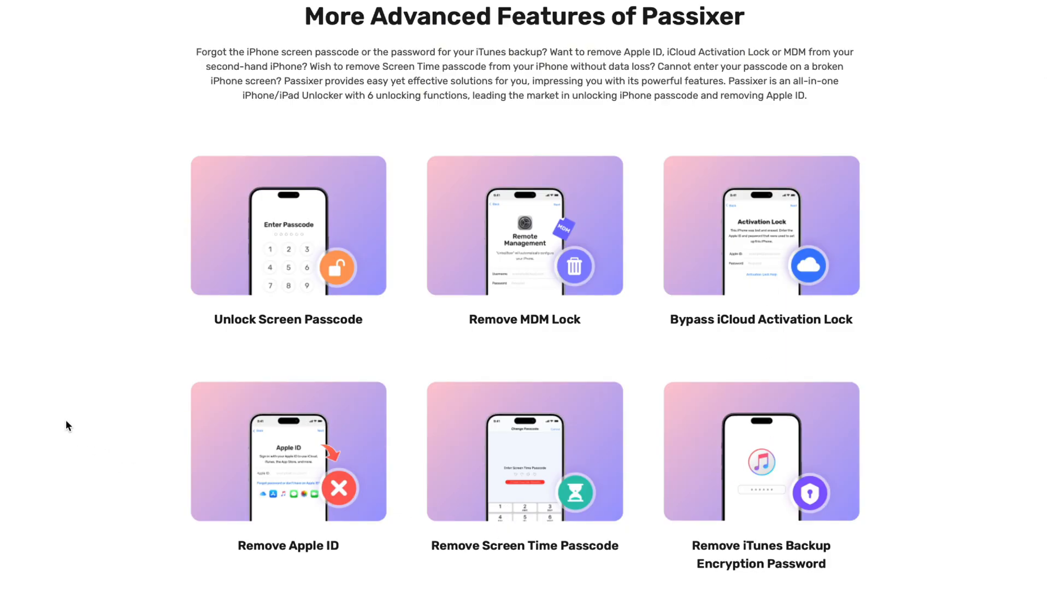
scroll("down", 3)
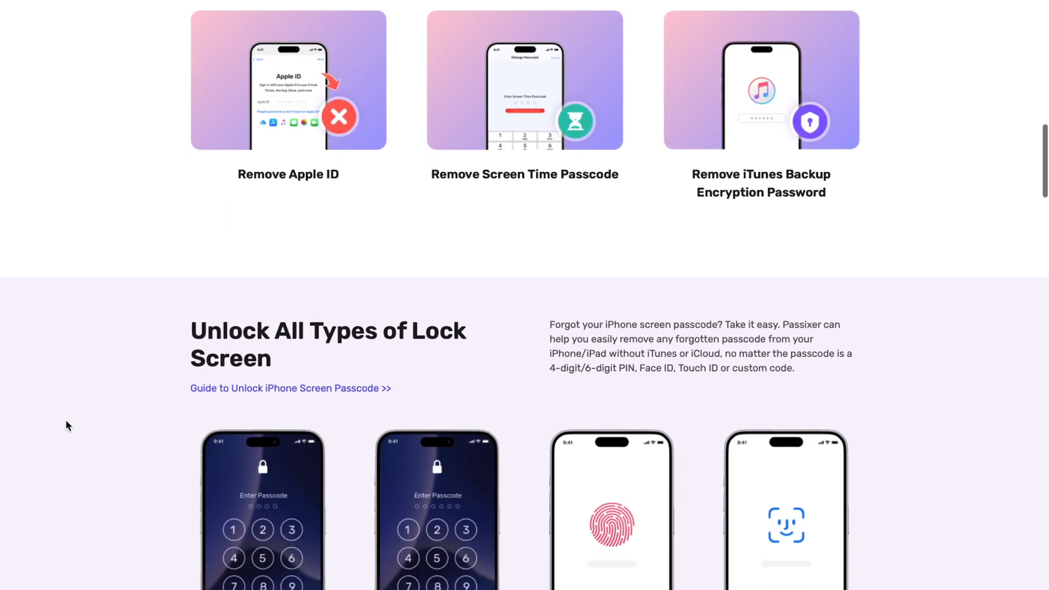
scroll("down", 3)
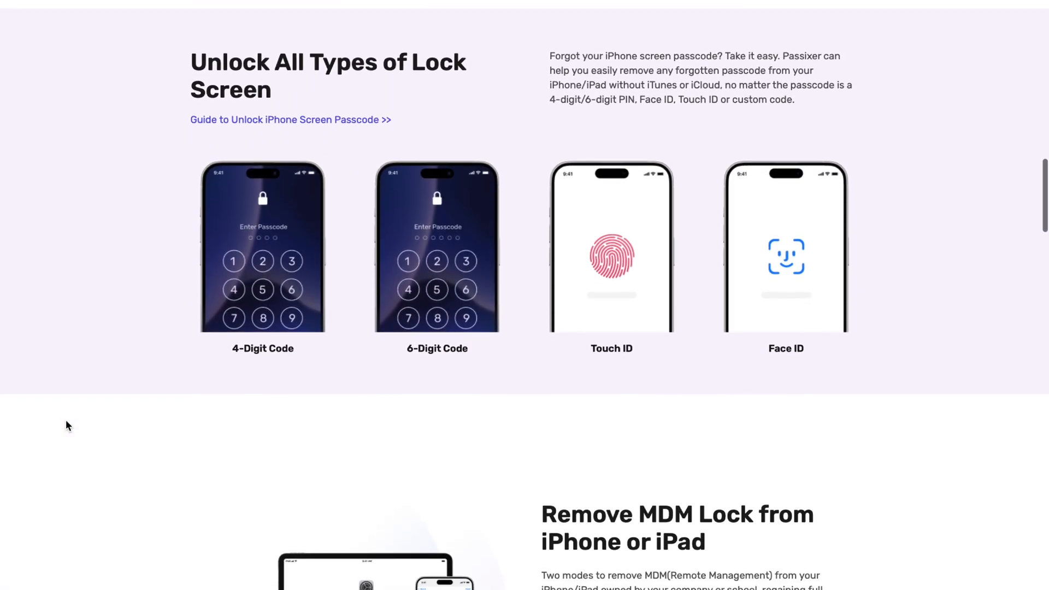
mouse_move(367, 374)
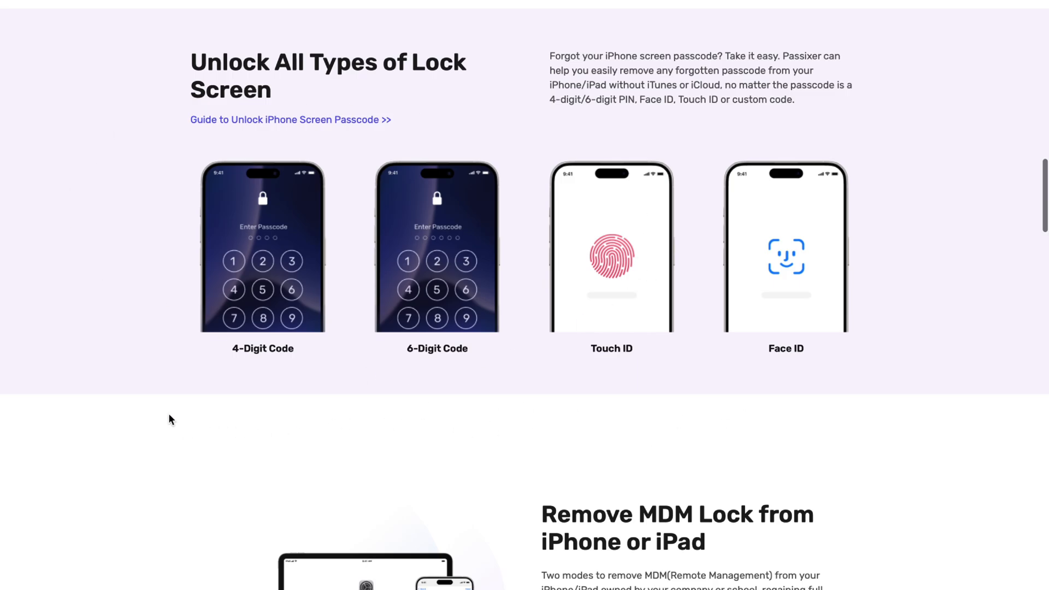
scroll("down", 3)
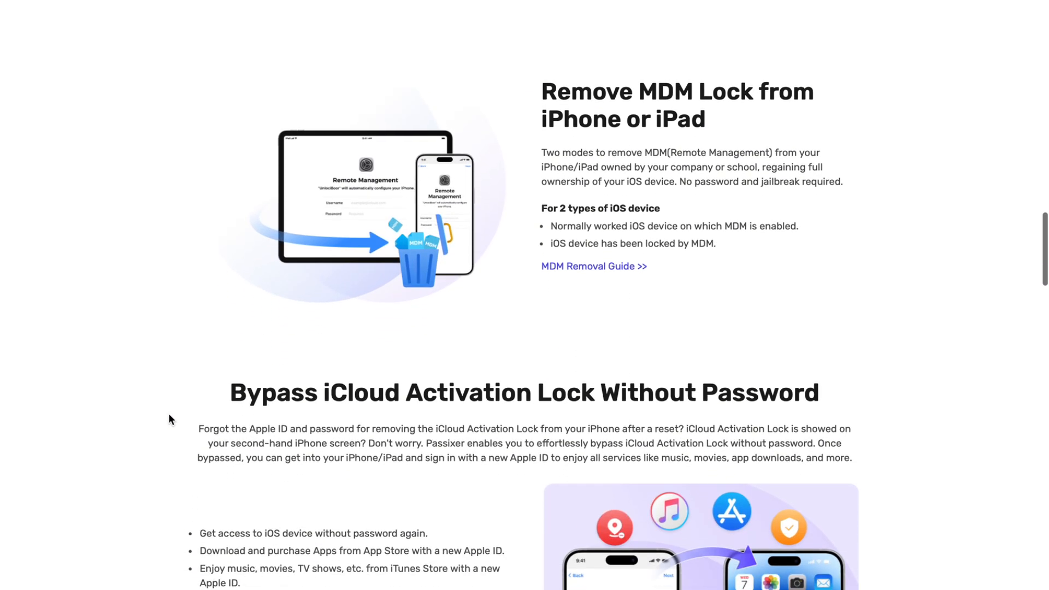
scroll("down", 3)
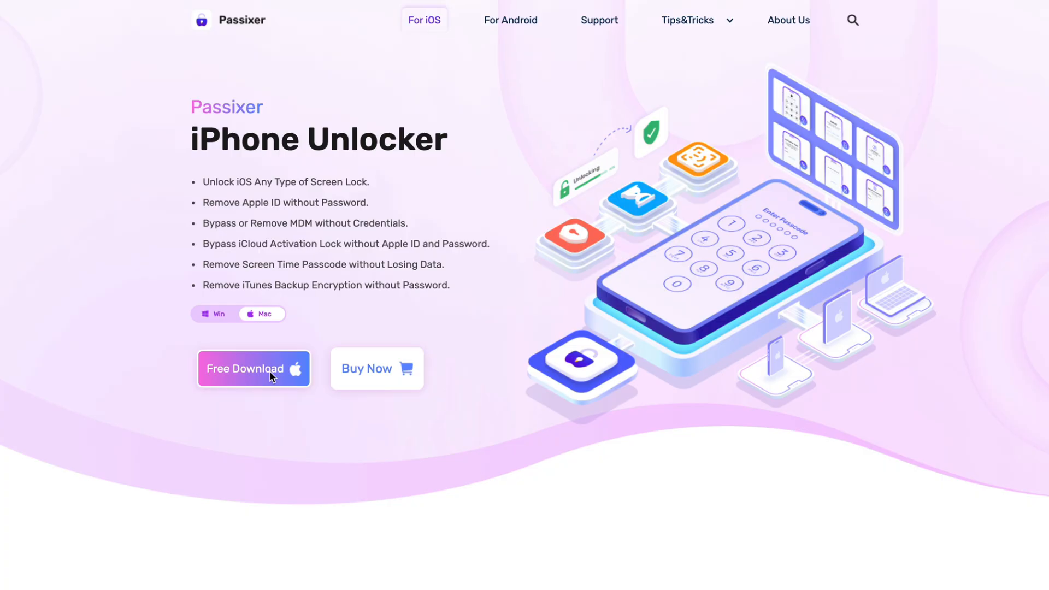
left_click(252, 368)
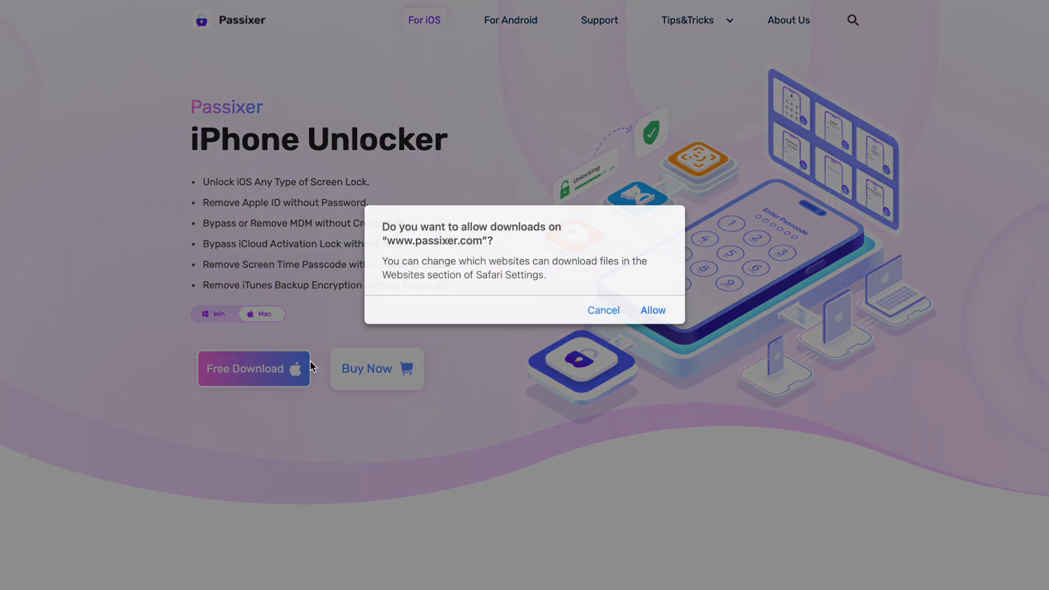